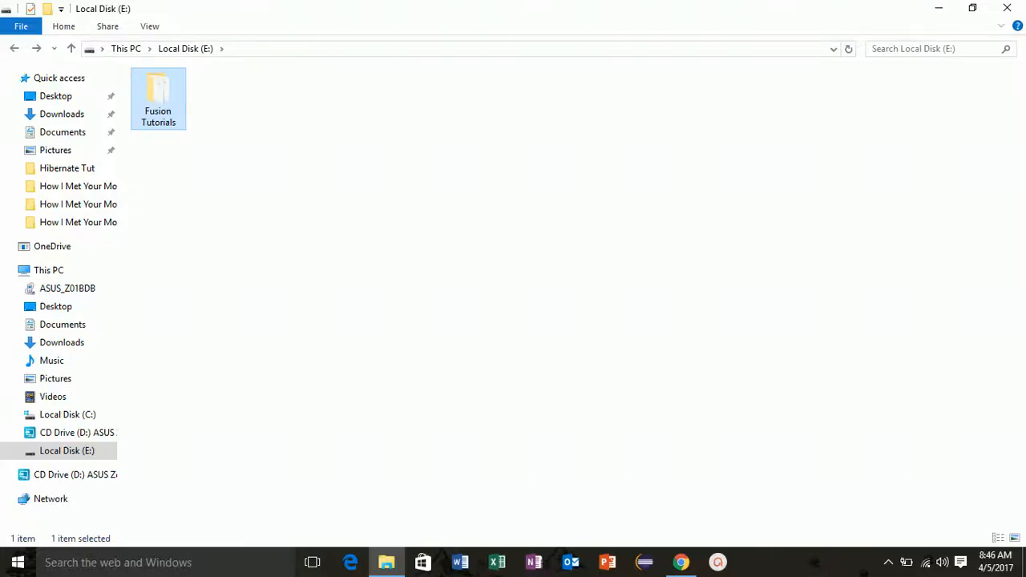
pyautogui.moveTo(260, 211)
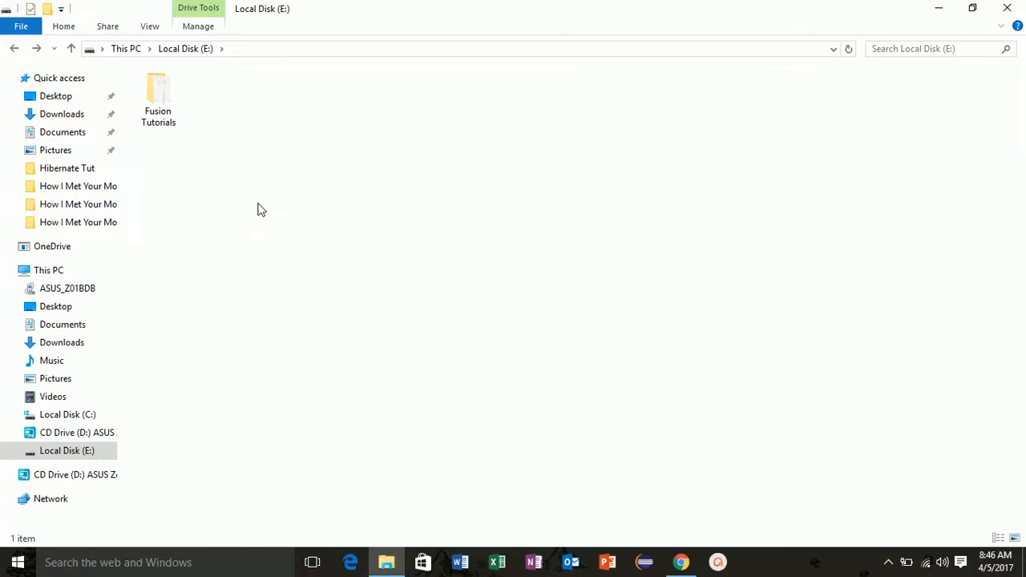
# Step: Create a new folder named FusionWorkspace inside the Fusion Tutorials folder on drive E:
pyautogui.click(157, 97)
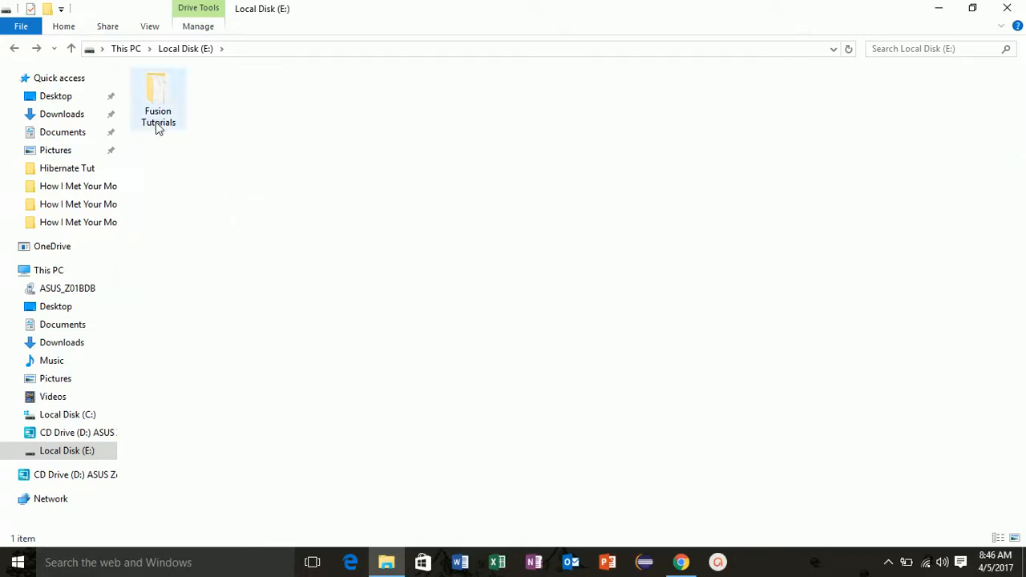
pyautogui.doubleClick(157, 97)
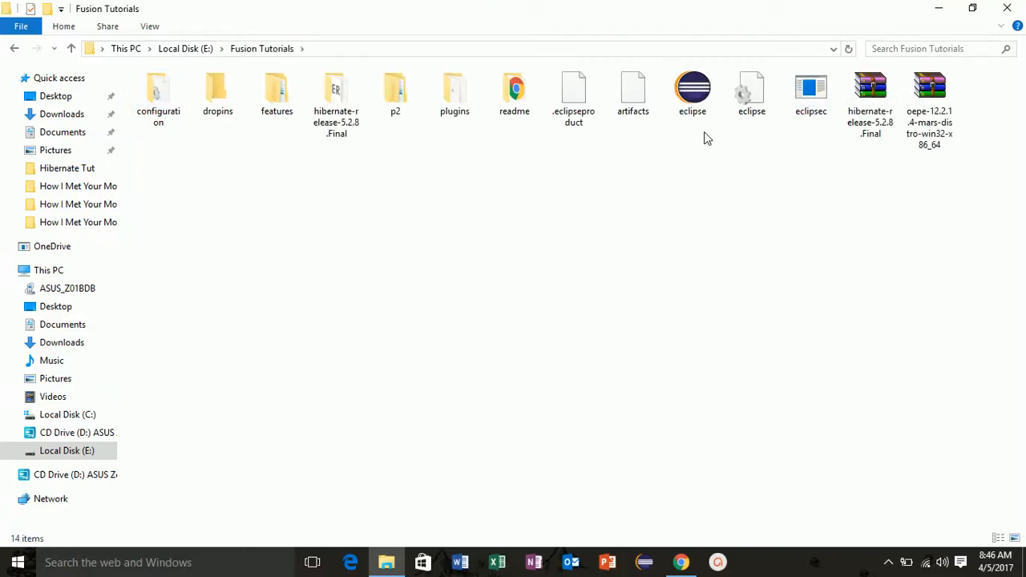
pyautogui.click(693, 91)
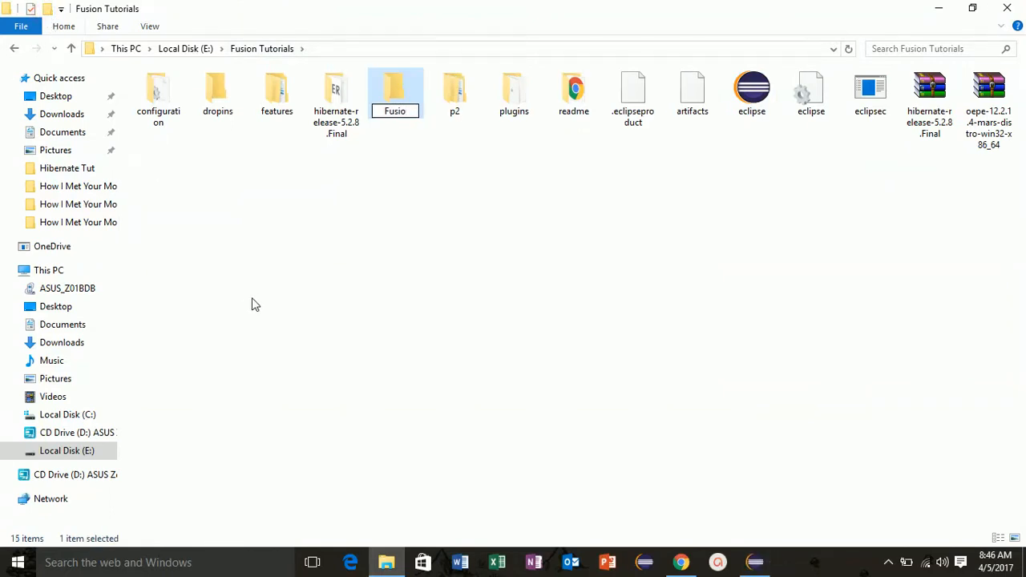
pyautogui.write('FusionWork')
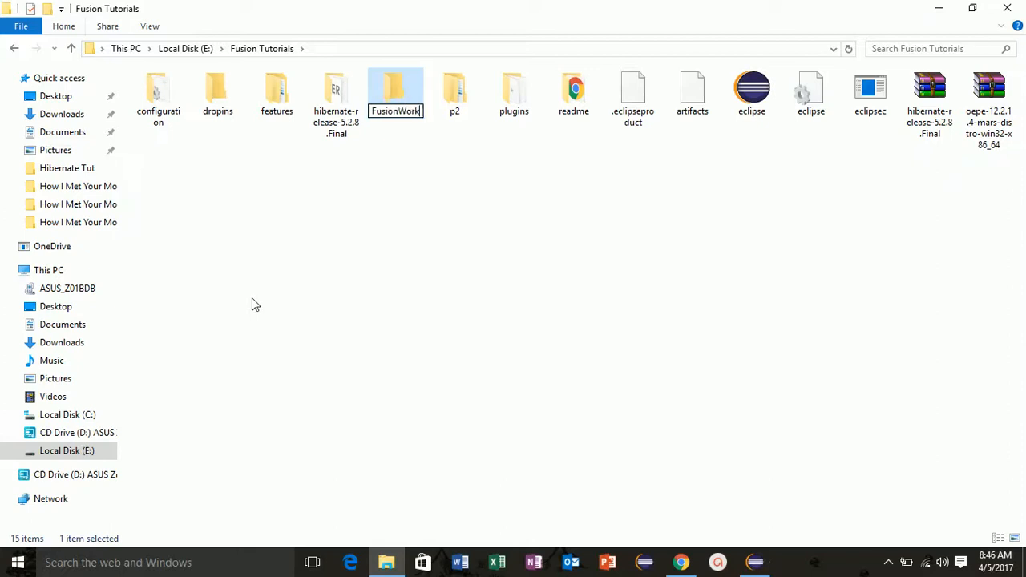
pyautogui.write('space')
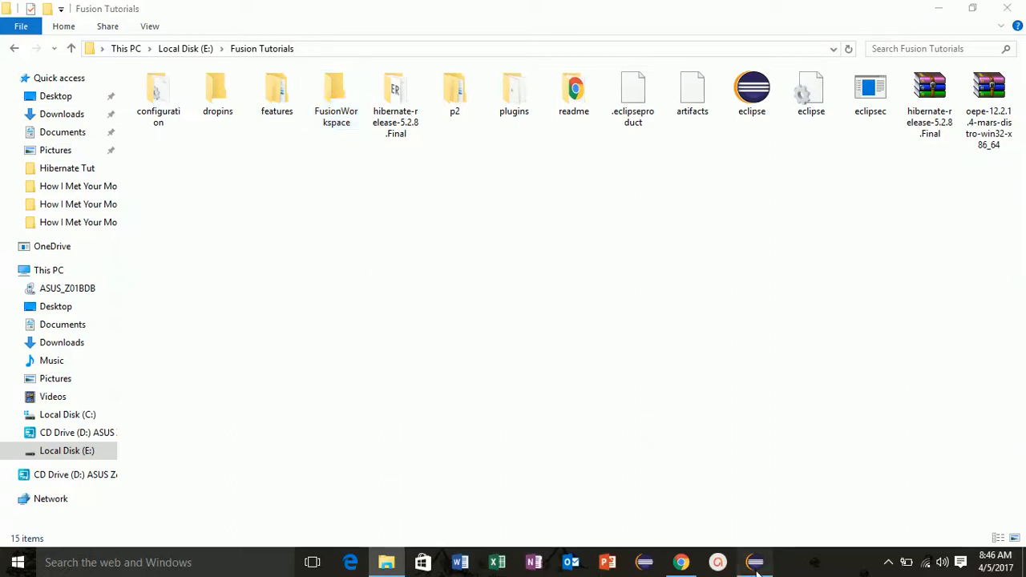
# Step: Launch Eclipse and choose the FusionWorkspace folder as its workspace in the Workspace Launcher
pyautogui.click(754, 561)
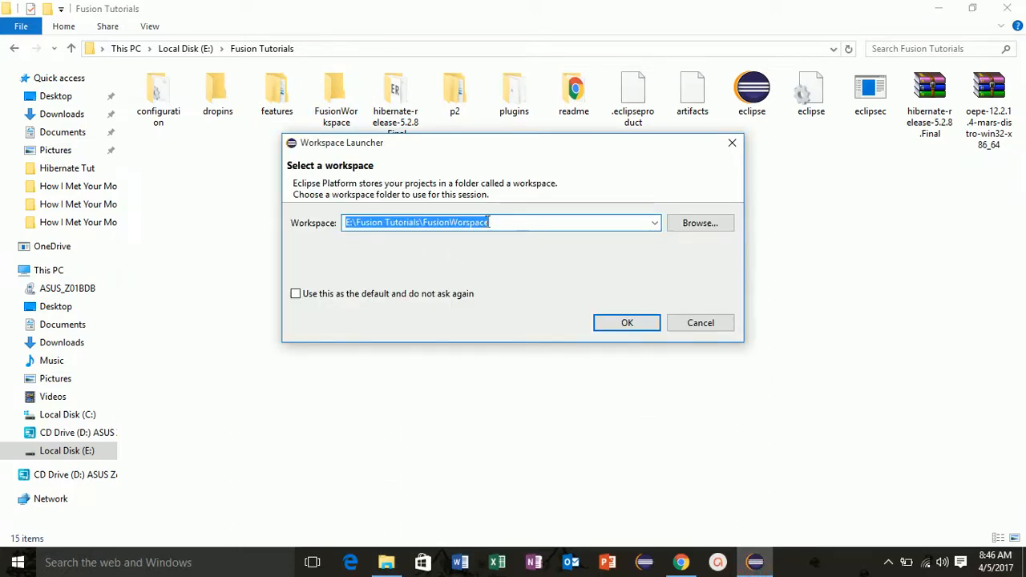
pyautogui.click(478, 222)
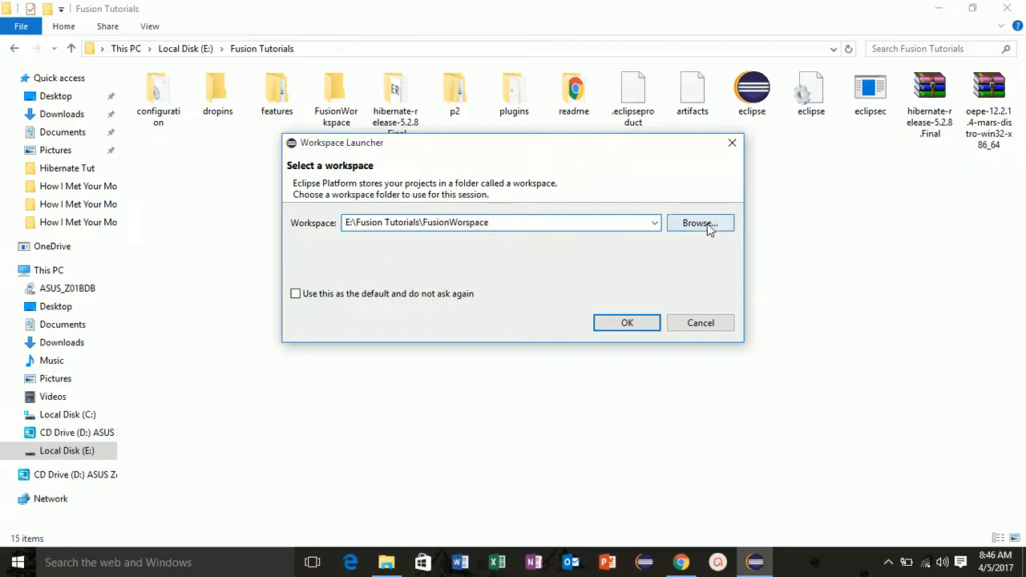
pyautogui.click(699, 222)
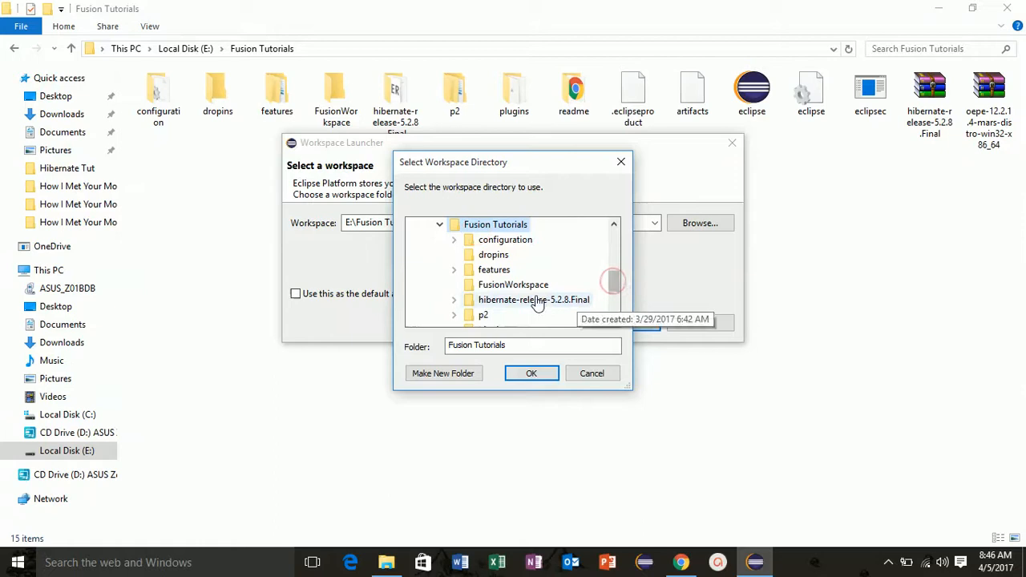
pyautogui.click(513, 285)
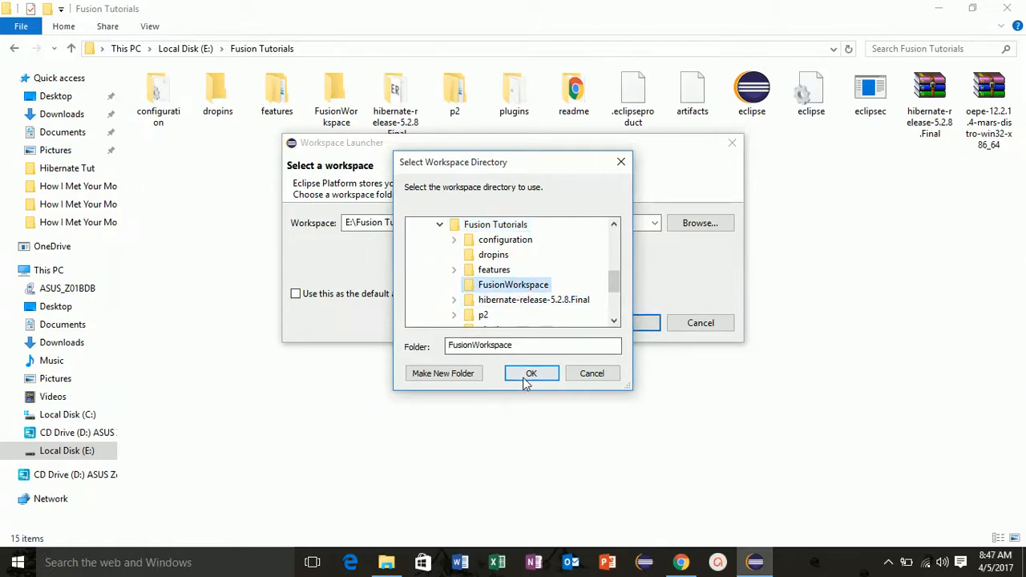
pyautogui.click(531, 372)
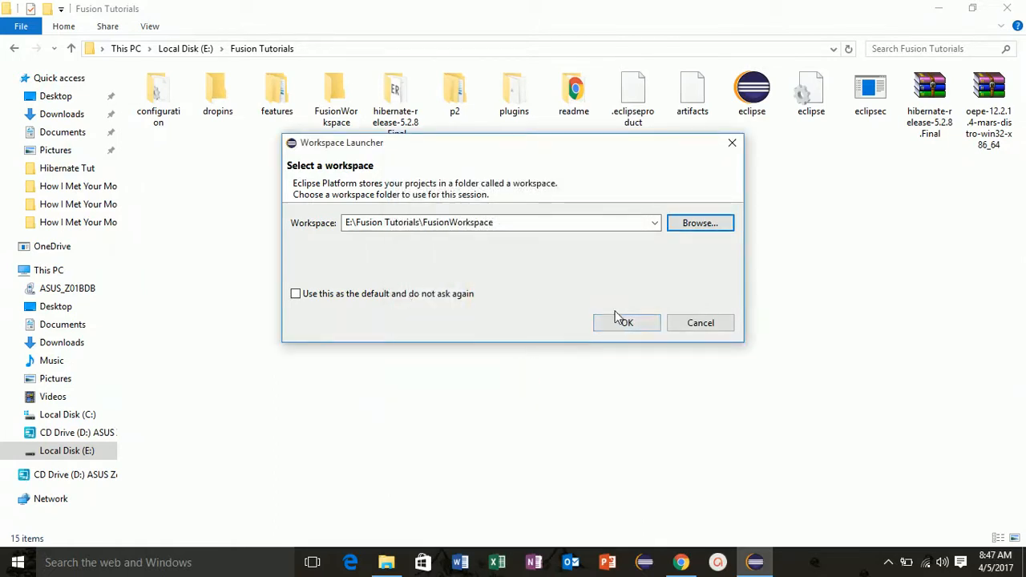
pyautogui.click(625, 322)
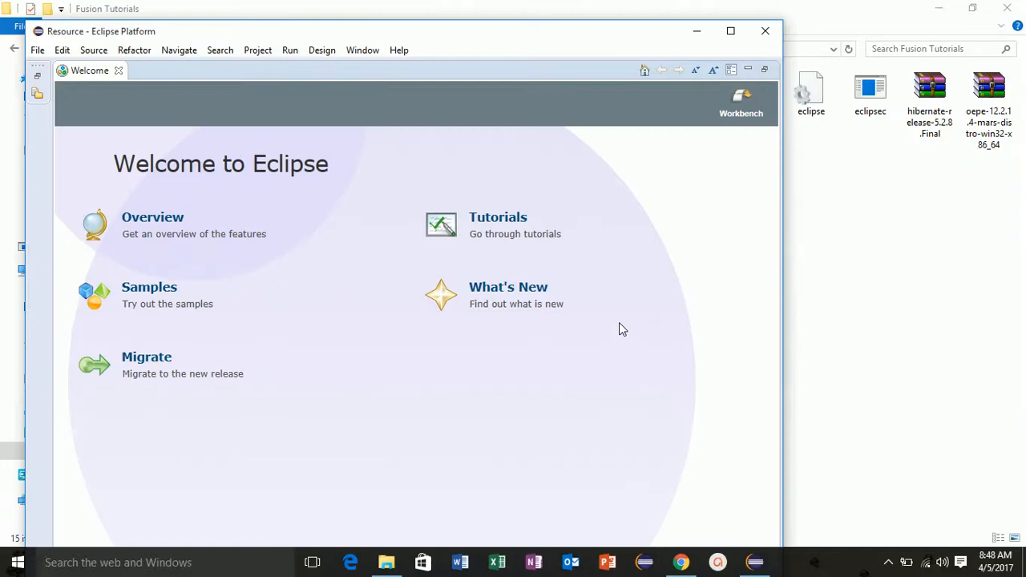
# Step: Maximize the Eclipse window and close the Welcome page to reveal the empty workbench
pyautogui.click(731, 30)
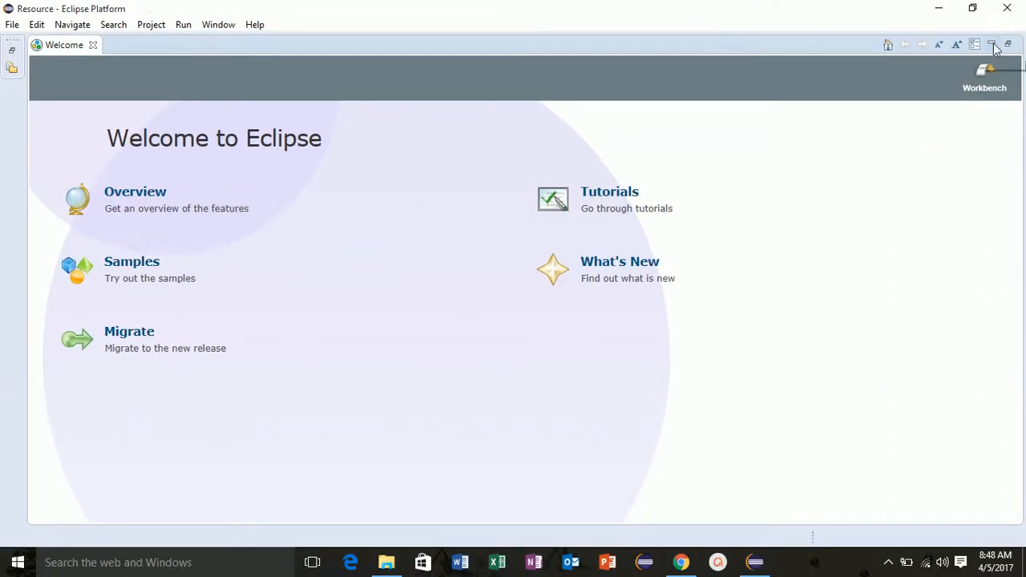
pyautogui.click(93, 45)
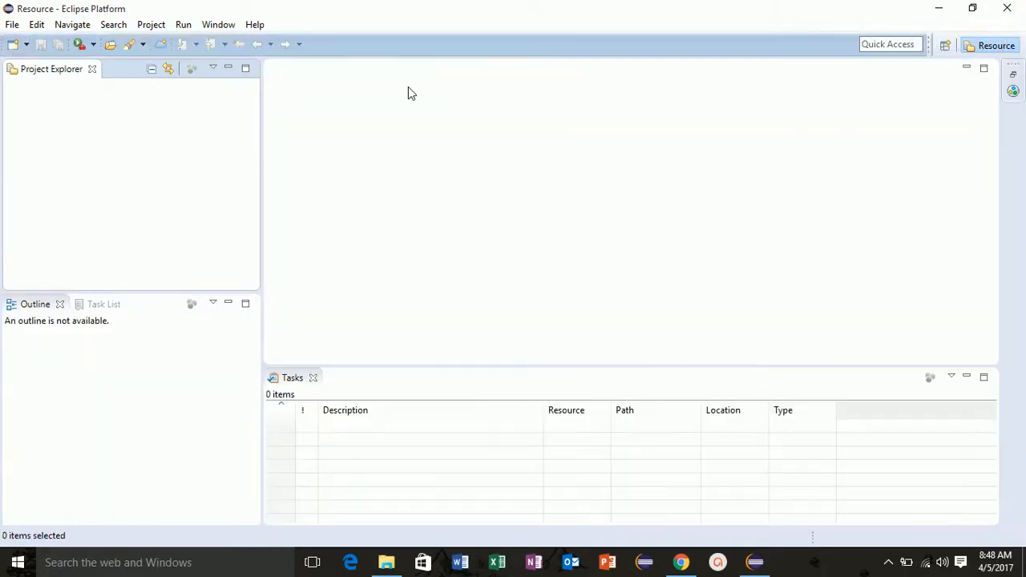
pyautogui.moveTo(138, 103)
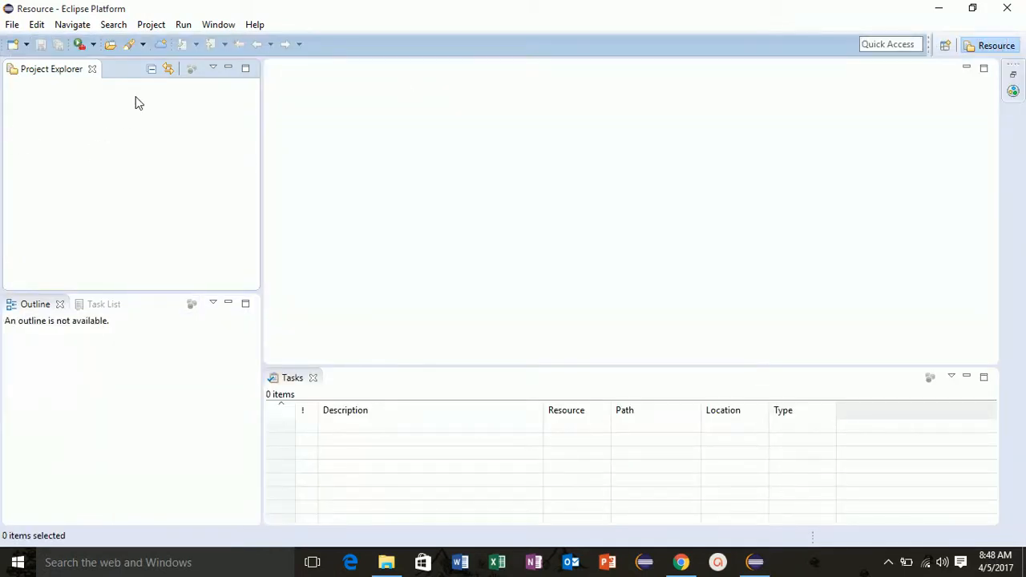
pyautogui.moveTo(909, 88)
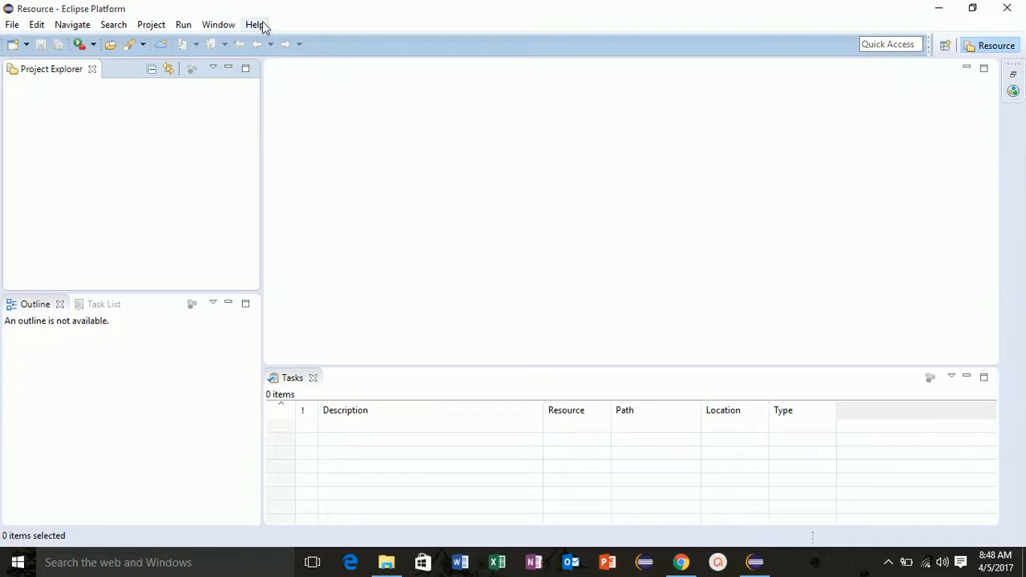
# Step: Open the Eclipse Marketplace from the Help menu
pyautogui.click(255, 24)
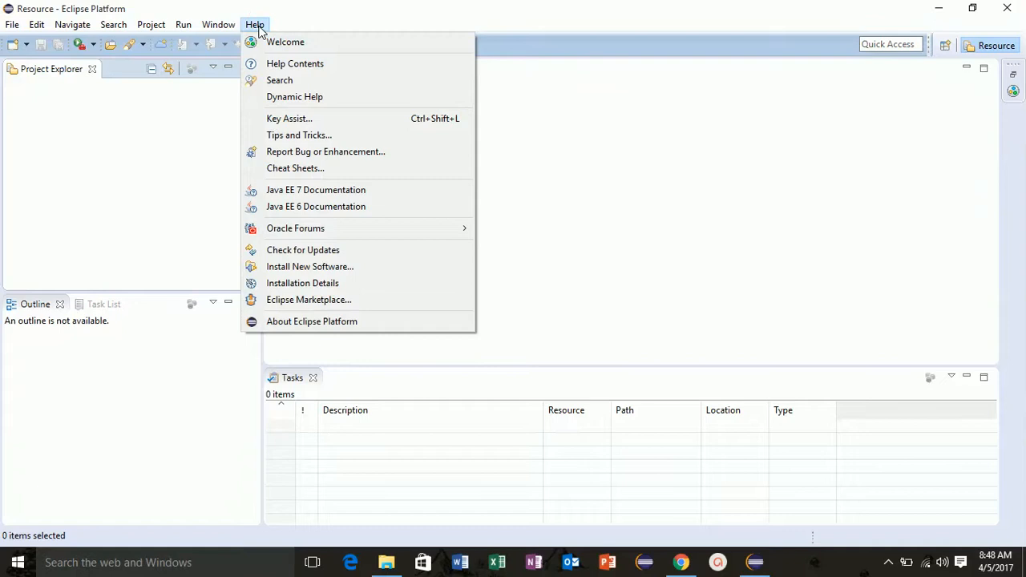
pyautogui.moveTo(320, 312)
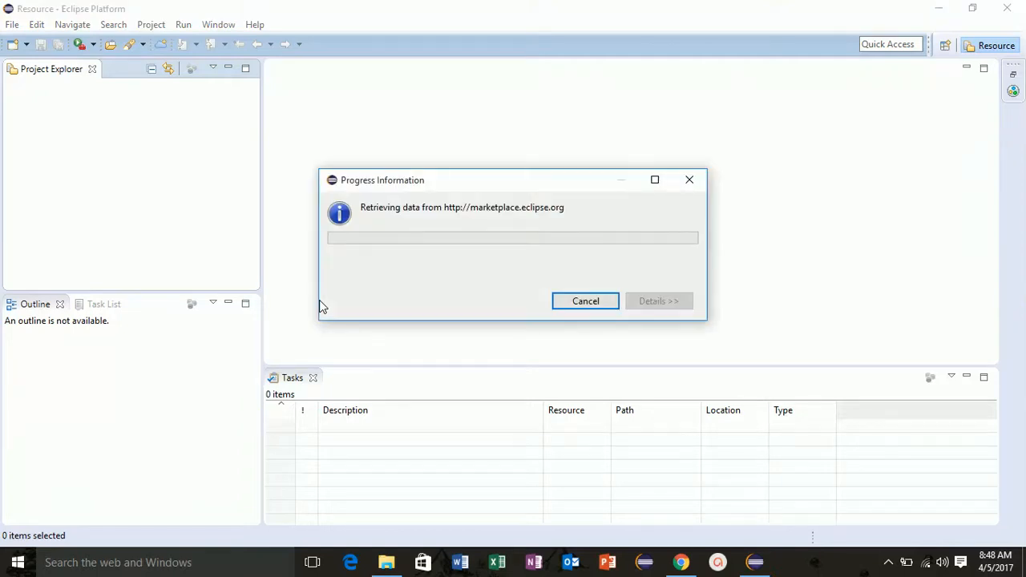
pyautogui.click(586, 301)
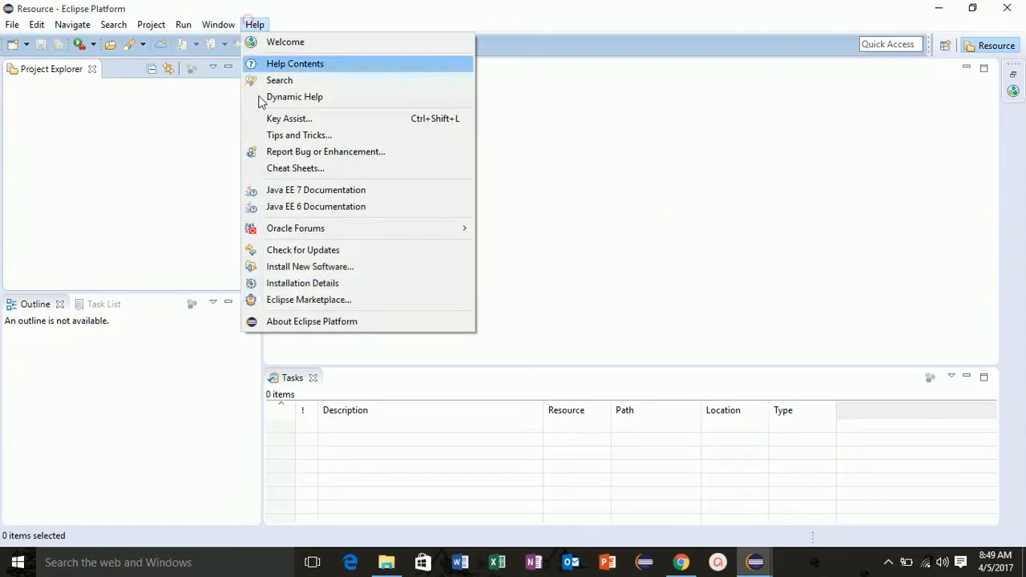
pyautogui.click(308, 300)
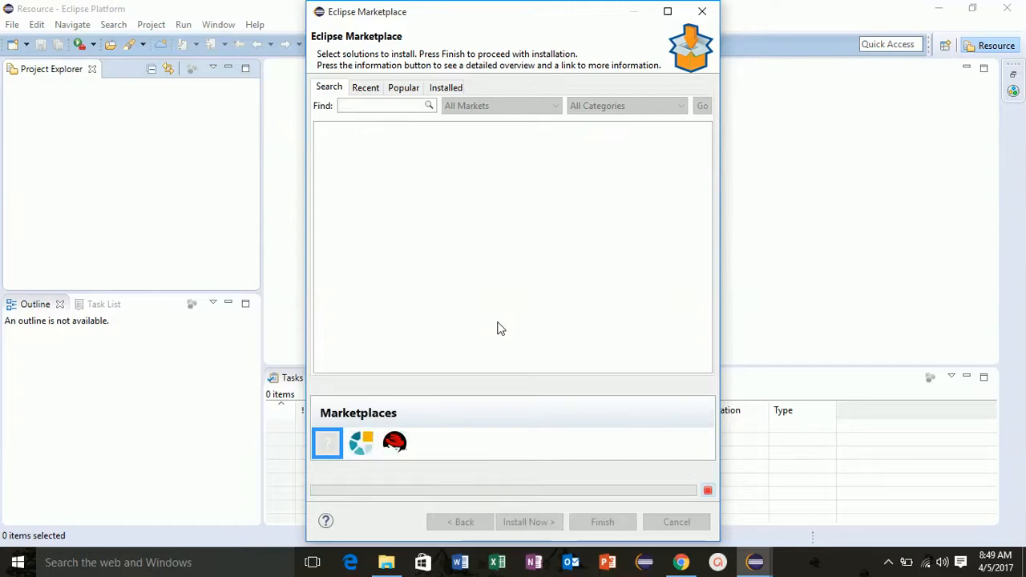
# Step: Search the Marketplace for 'jboss'
pyautogui.click(381, 106)
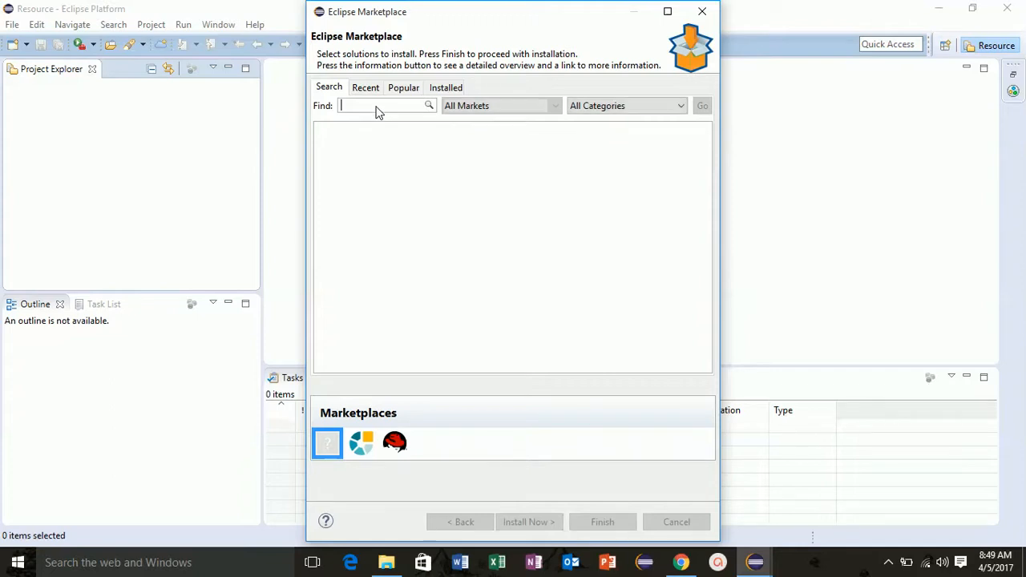
pyautogui.write('jboss')
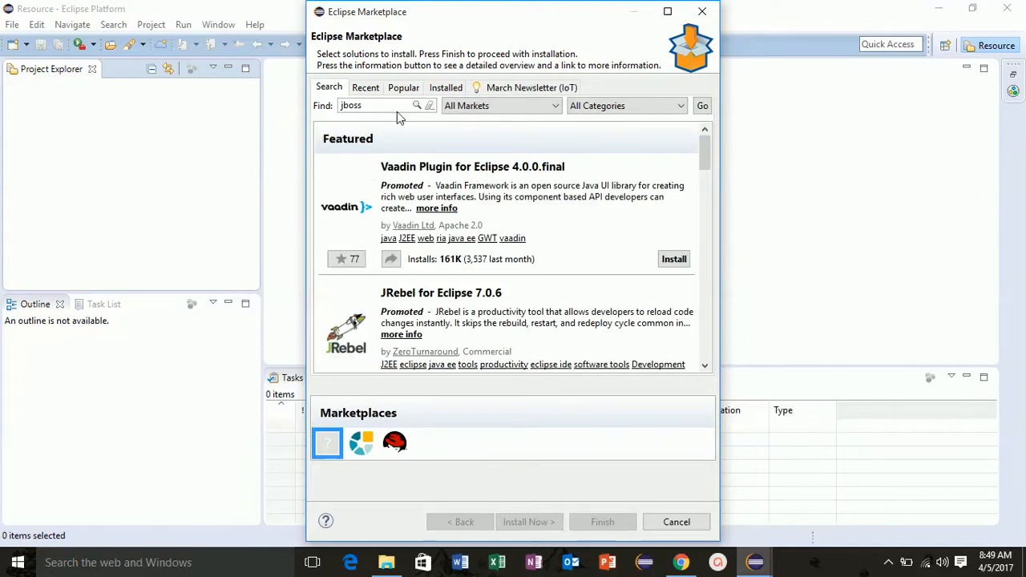
pyautogui.click(702, 106)
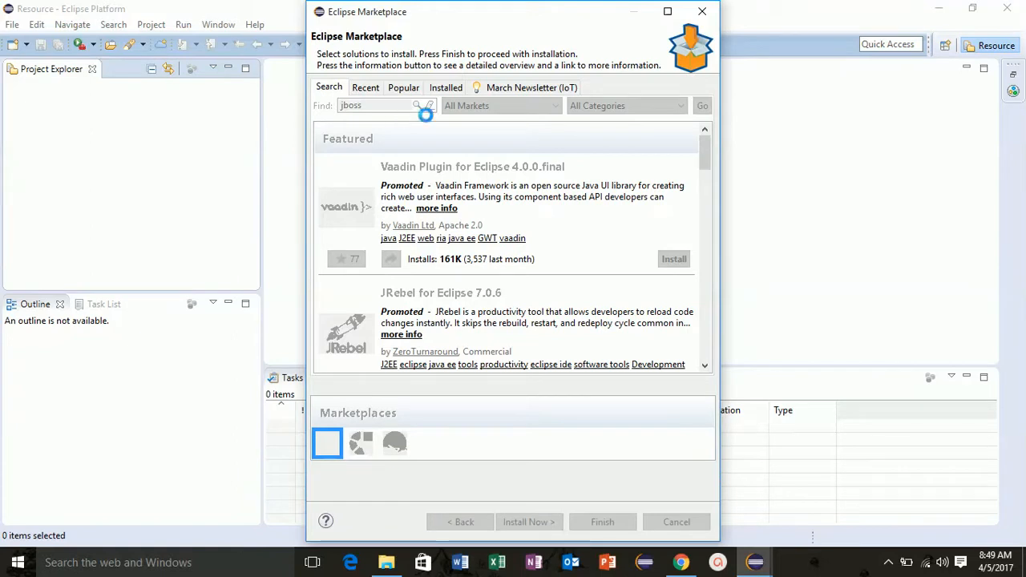
pyautogui.click(702, 105)
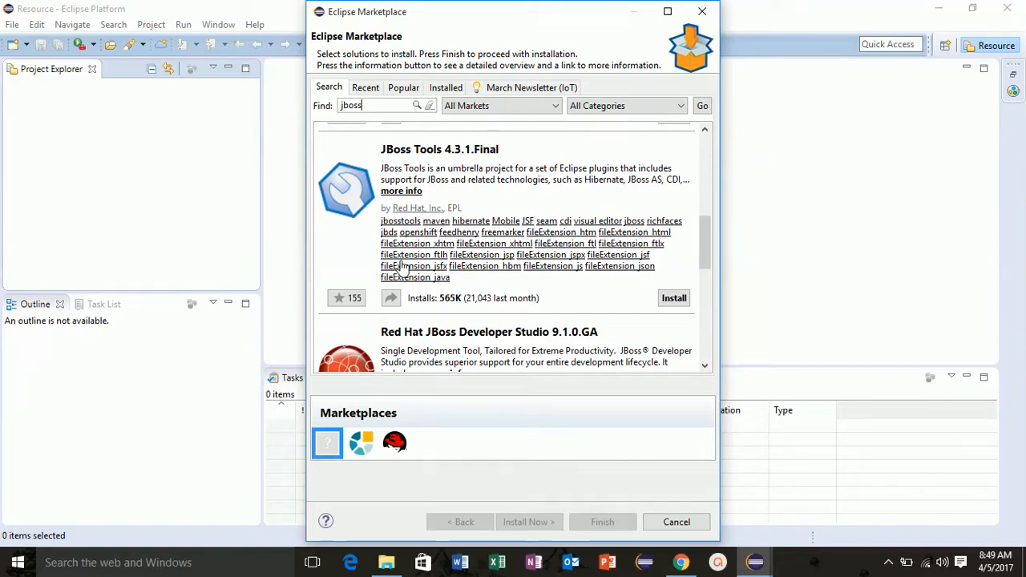
pyautogui.moveTo(537, 311)
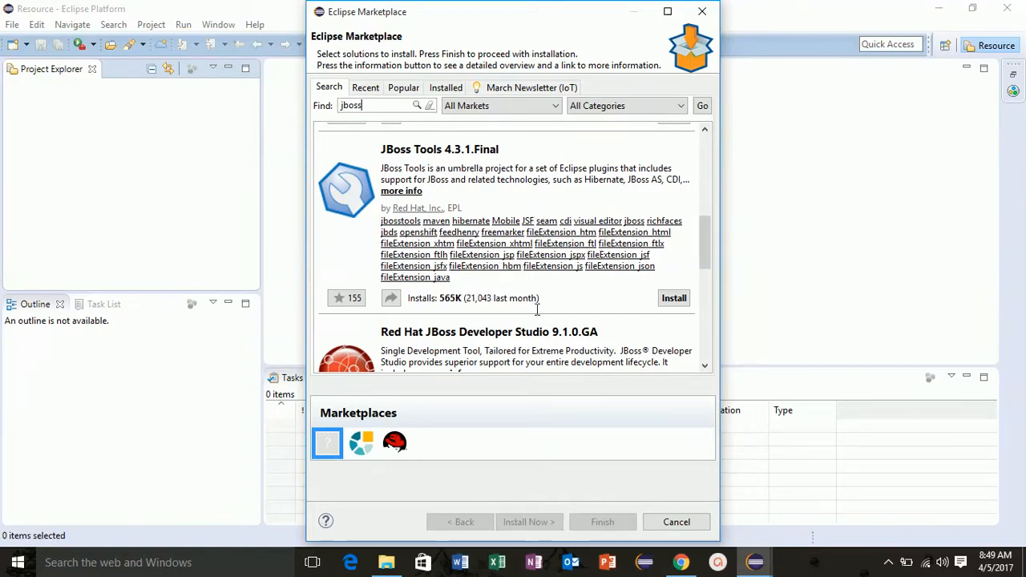
# Step: Start installing JBoss Tools 4.3.1.Final from the search results
pyautogui.click(673, 298)
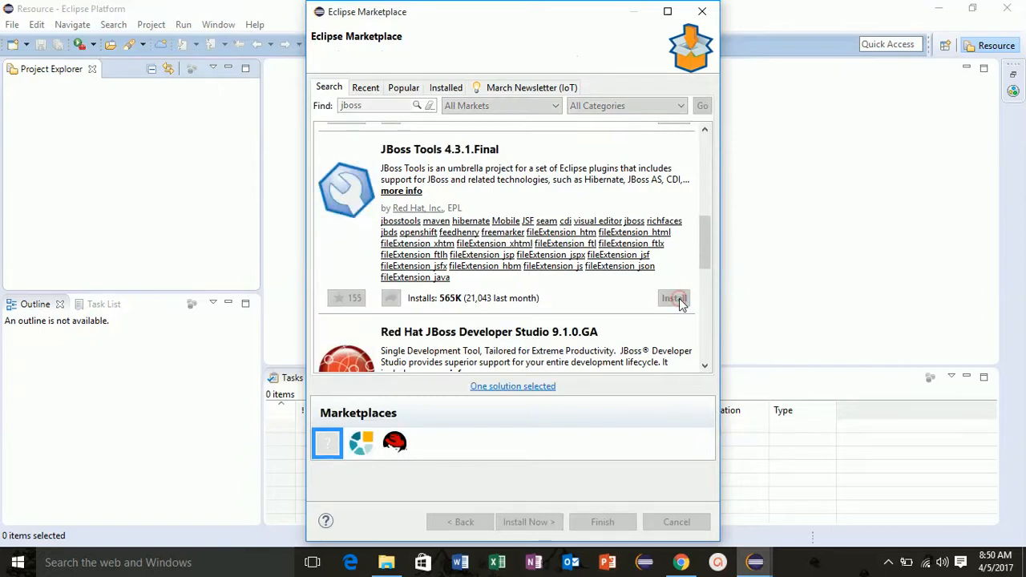
pyautogui.click(674, 299)
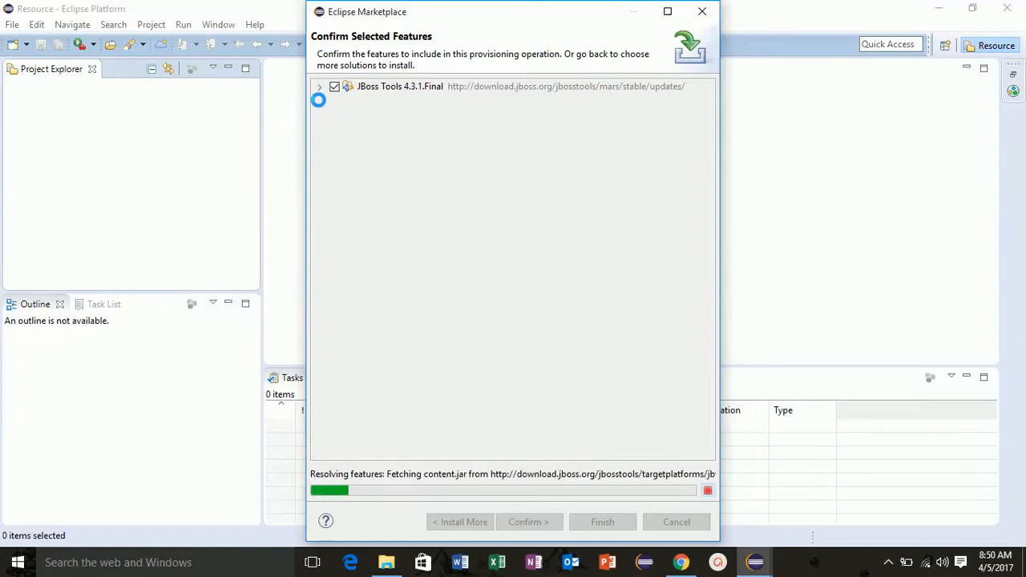
# Step: Deselect all JBoss Tools features except Hibernate Tools and confirm the selection
pyautogui.click(319, 87)
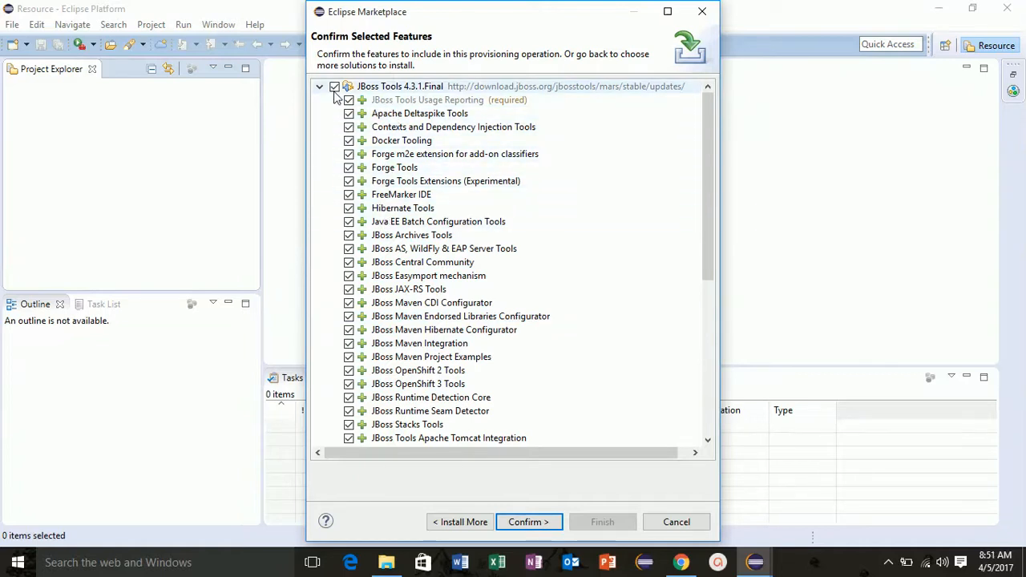
pyautogui.click(333, 87)
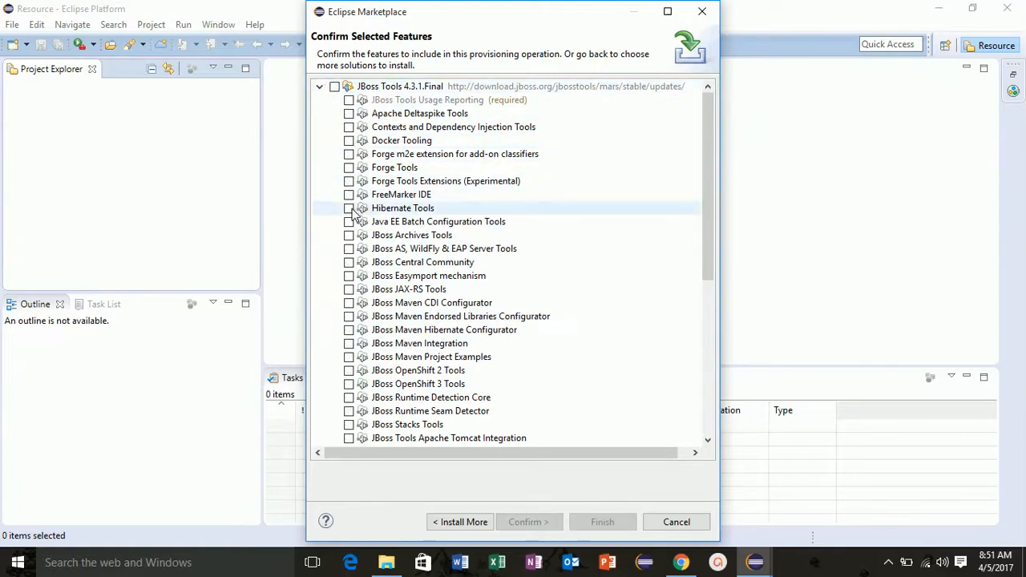
pyautogui.click(349, 209)
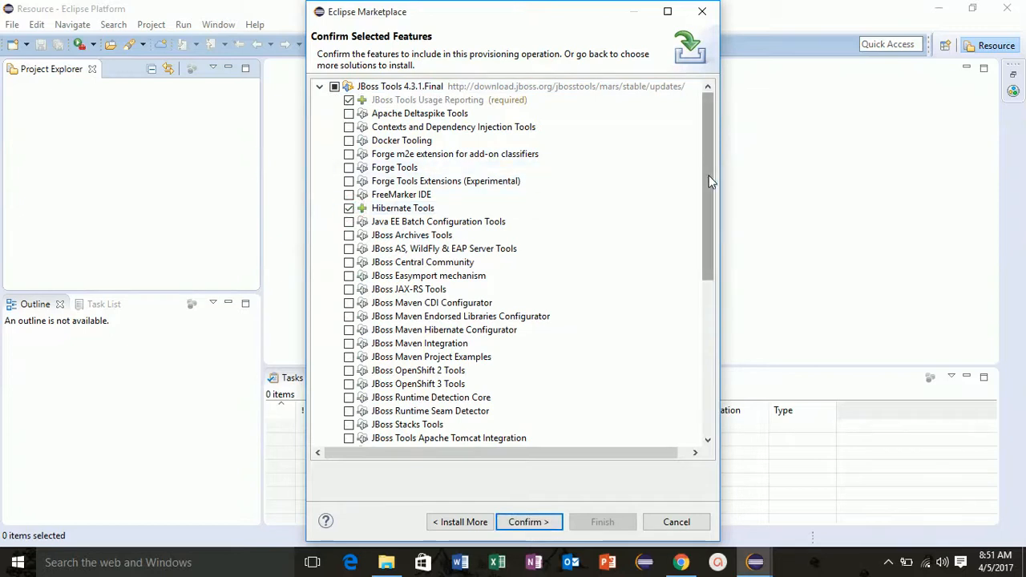
pyautogui.scroll(-3)
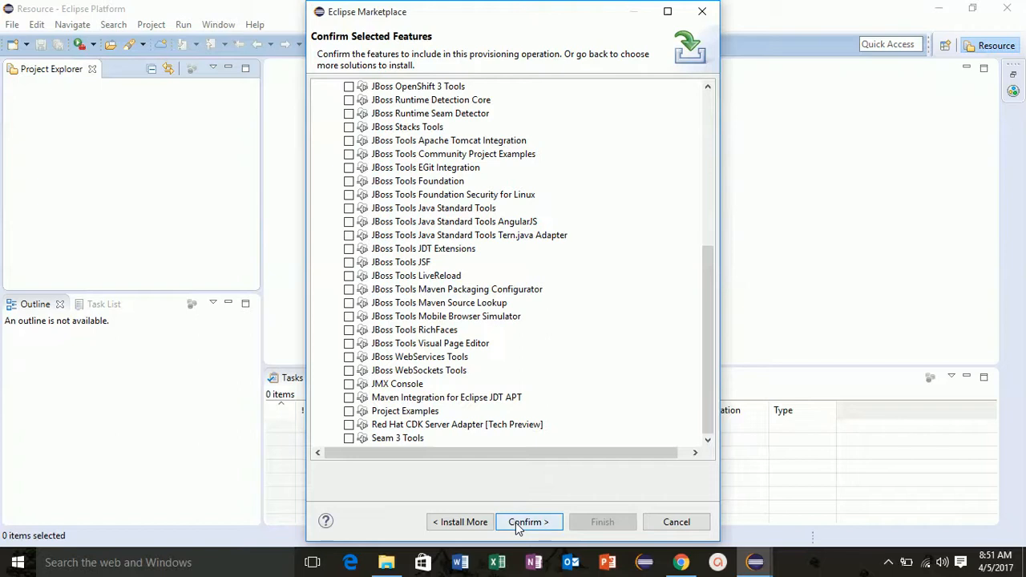
pyautogui.click(527, 522)
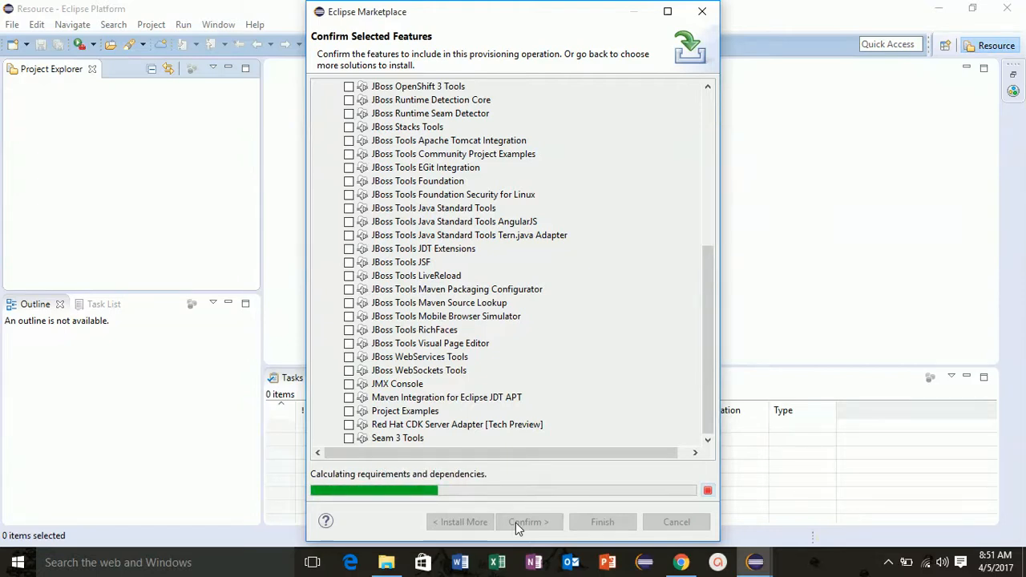
pyautogui.click(526, 523)
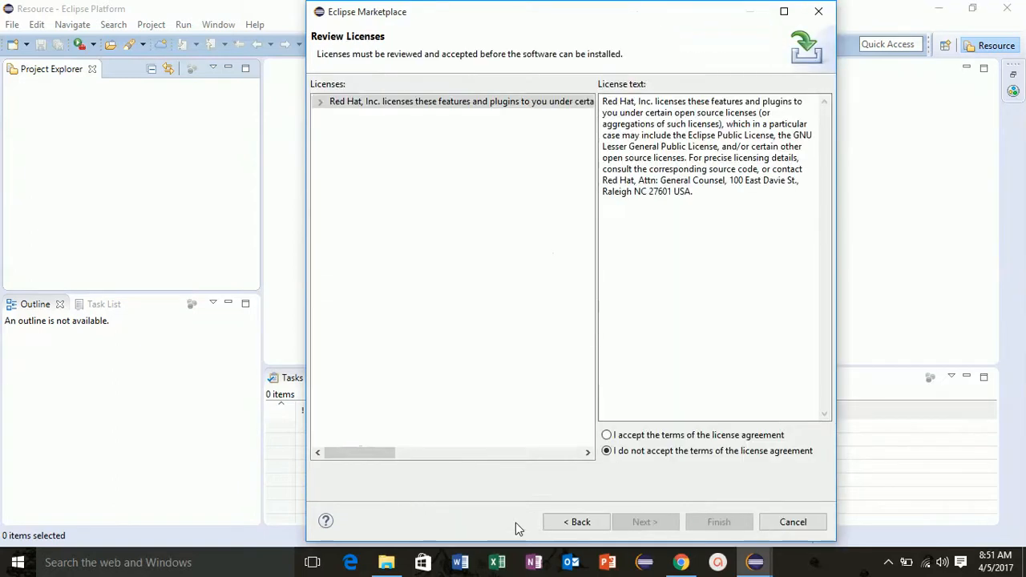
# Step: Accept the Red Hat license agreement and finish the wizard to begin installing Hibernate Tools
pyautogui.click(606, 435)
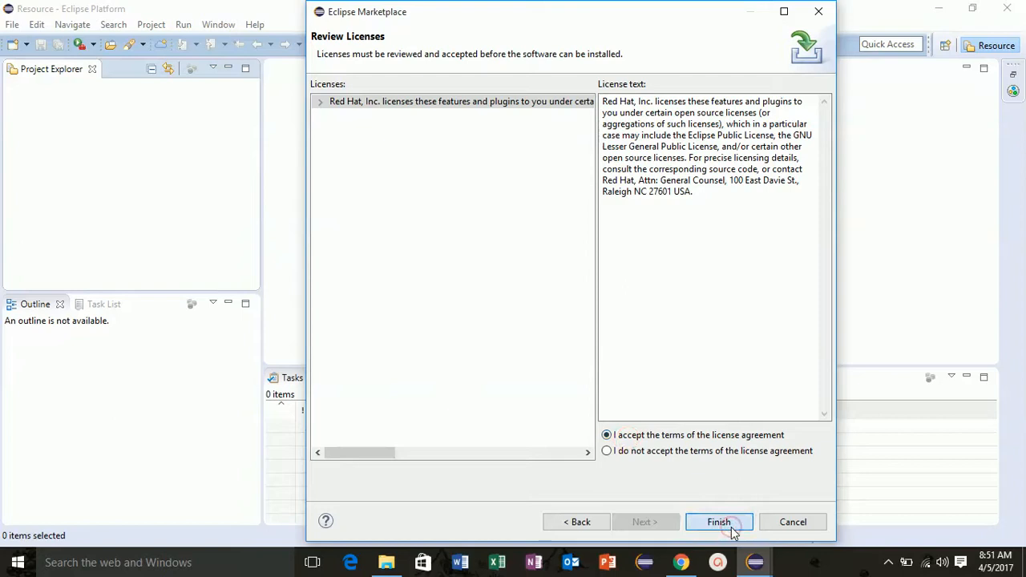
pyautogui.click(718, 523)
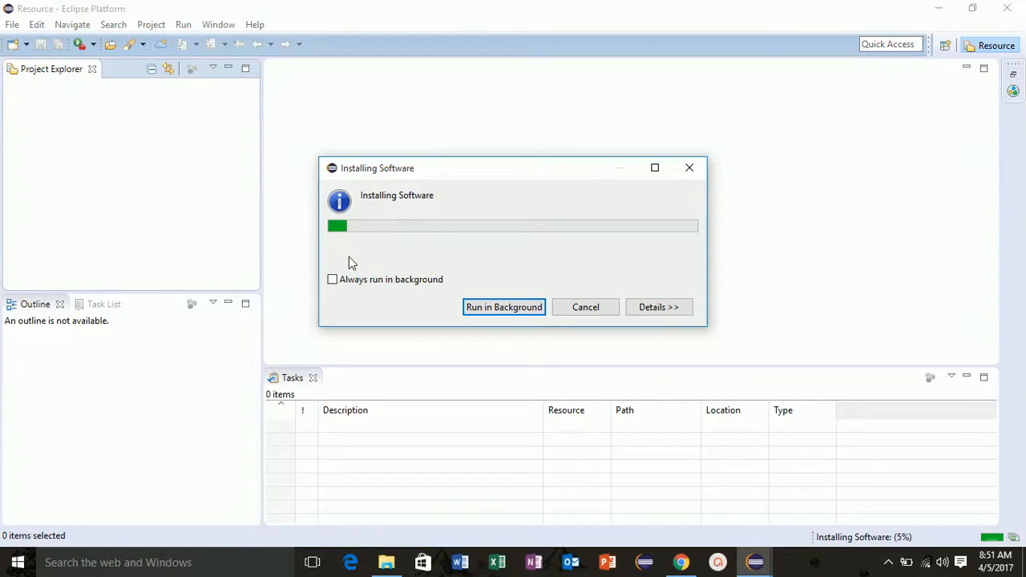
pyautogui.moveTo(393, 275)
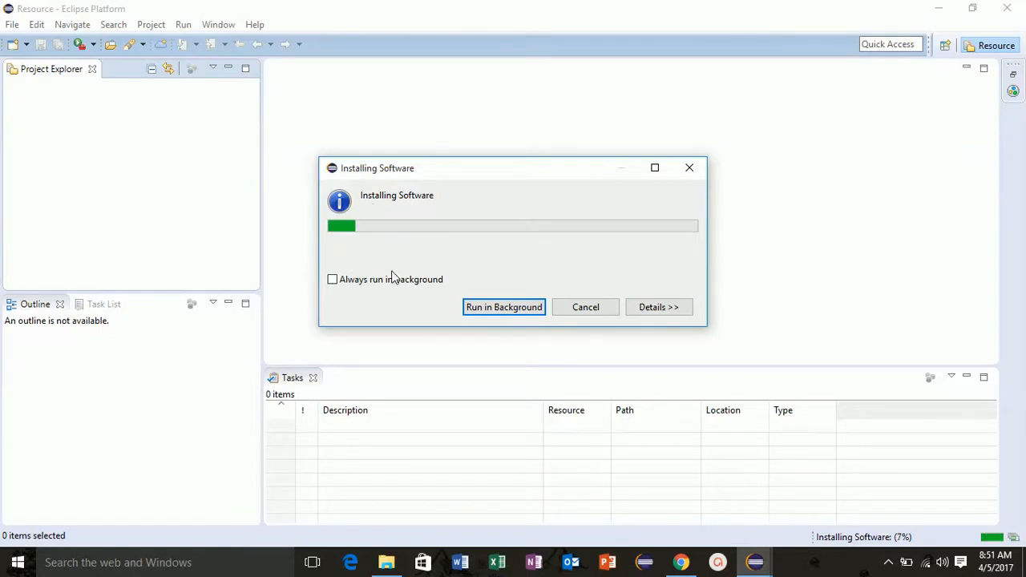
pyautogui.moveTo(366, 285)
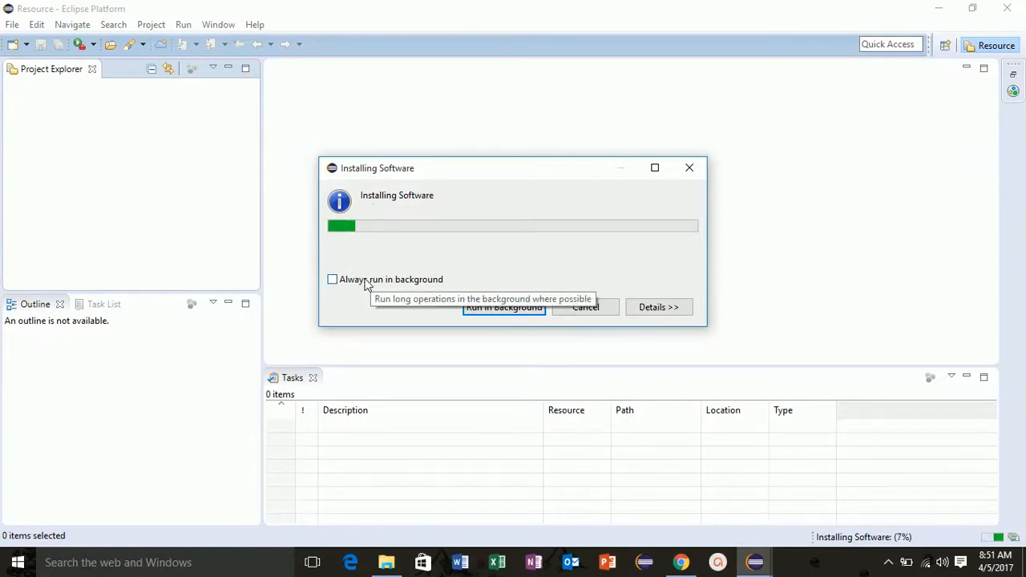